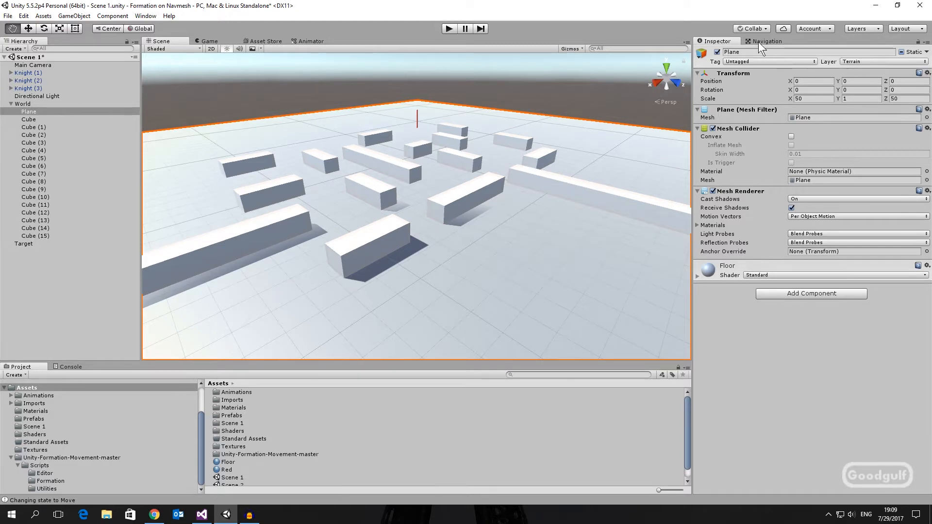
# Check the plane's NavMesh view, then show Knight (1)'s Animator, Character Controller and Nav Mesh Agent.
pyautogui.click(768, 40)
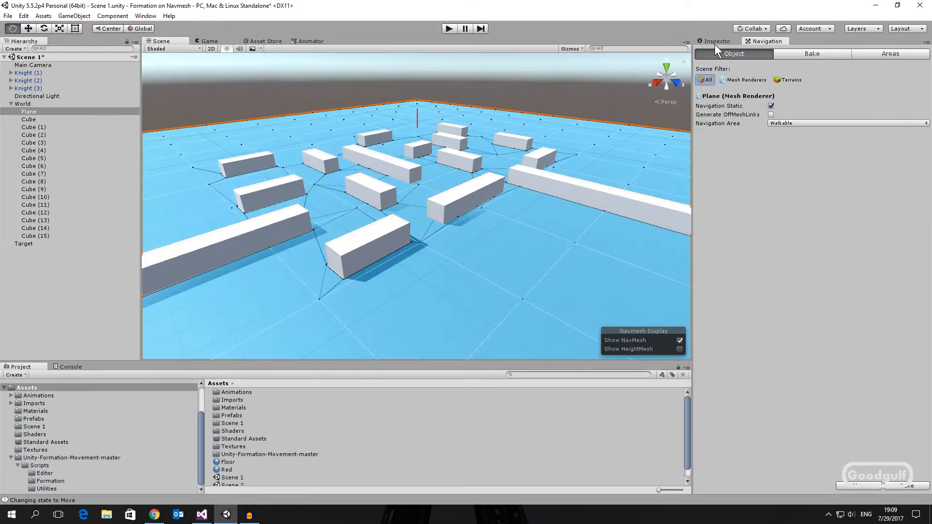
pyautogui.click(715, 41)
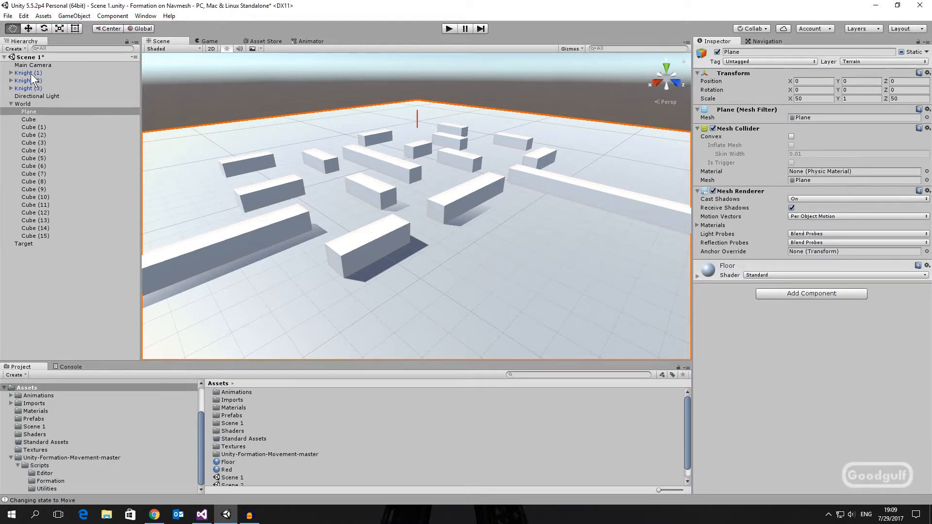
pyautogui.click(28, 72)
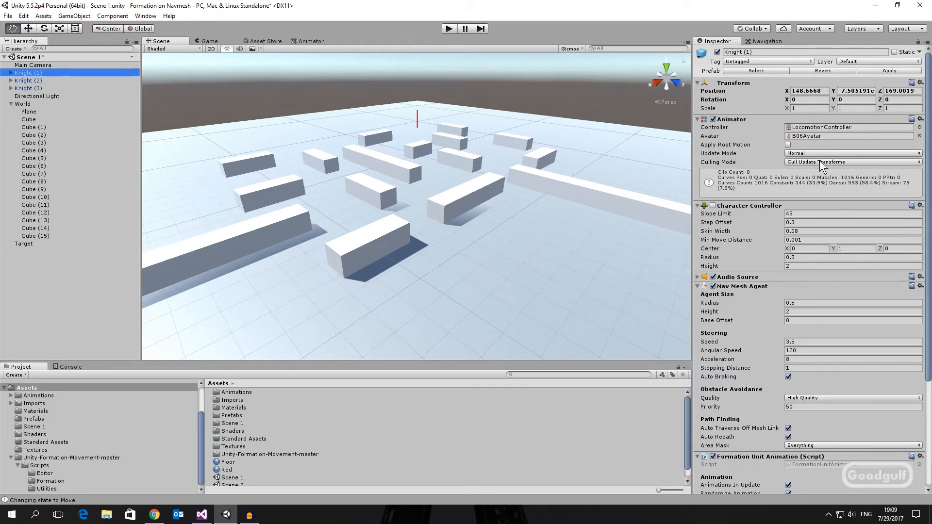
pyautogui.moveTo(837, 166)
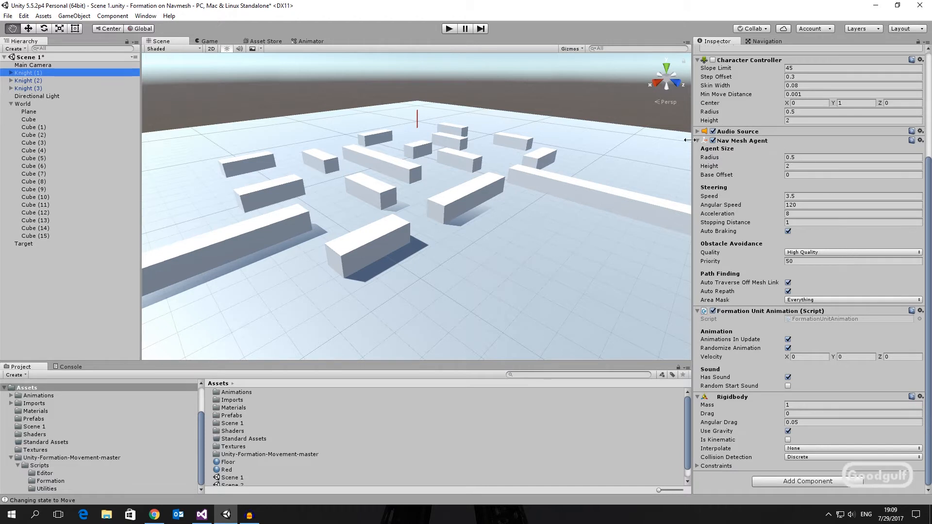
pyautogui.moveTo(781, 298)
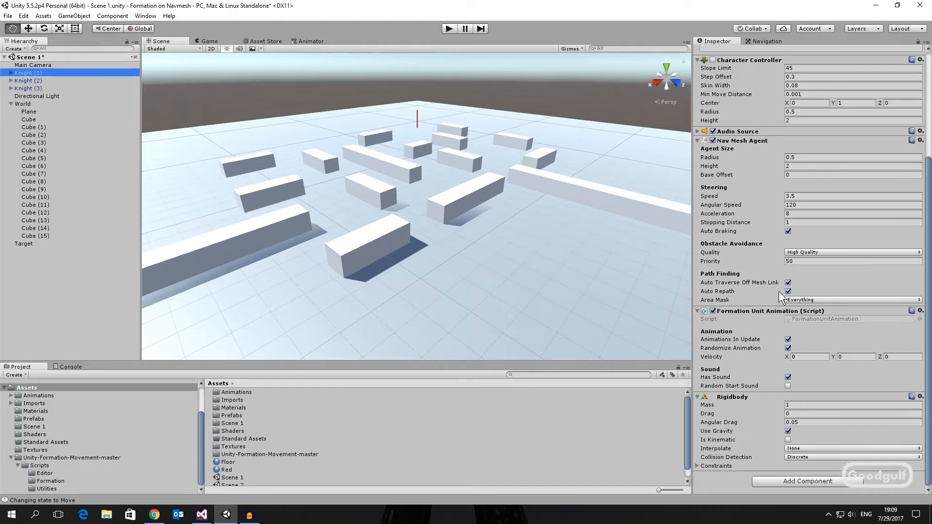
pyautogui.moveTo(736, 465)
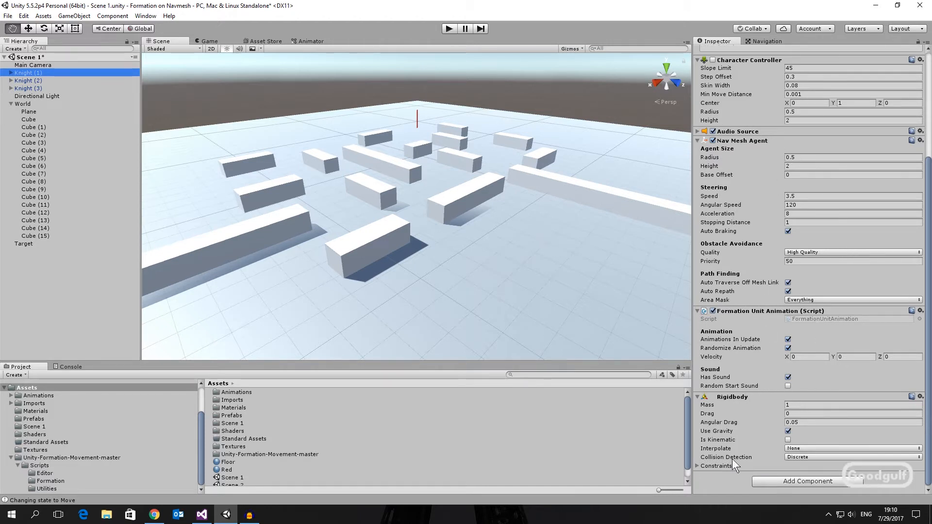
pyautogui.moveTo(772, 397)
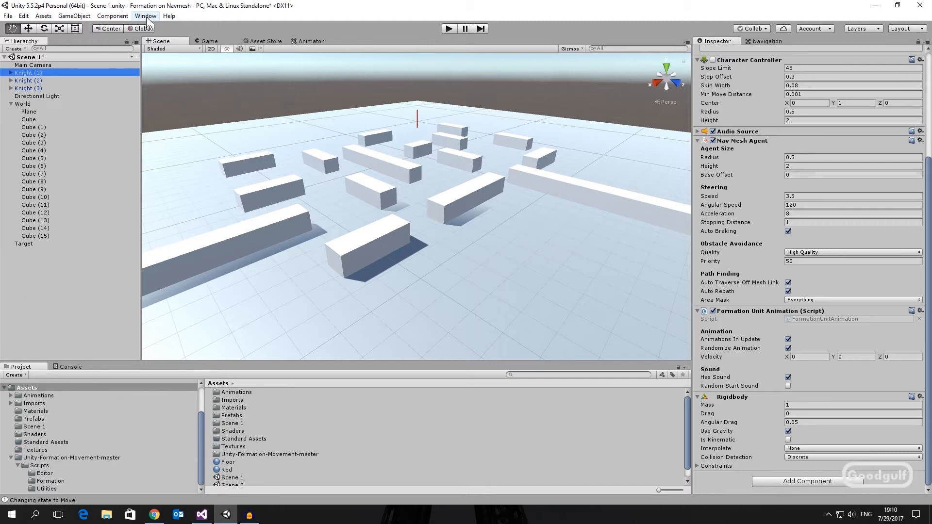
# Add a Formation Manager via Window > Formations and show its Unity Navmesh settings.
pyautogui.click(144, 16)
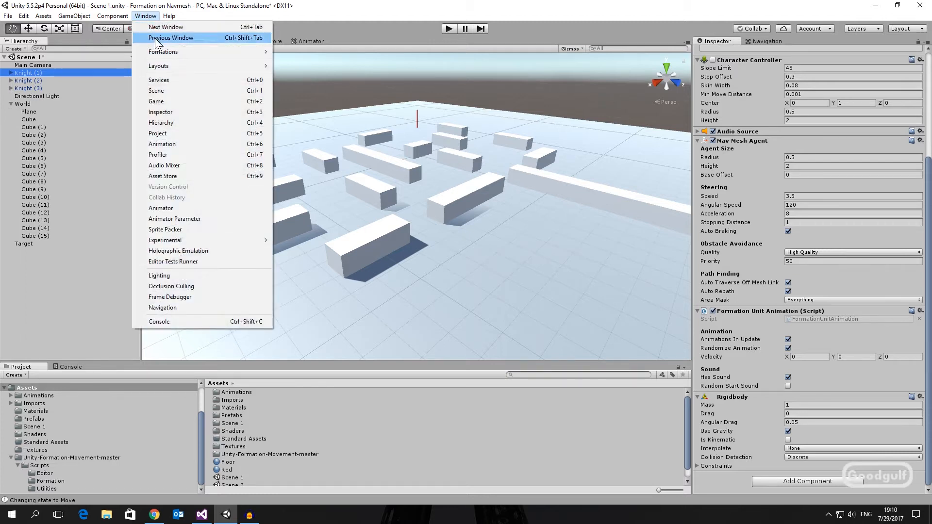
pyautogui.moveTo(164, 51)
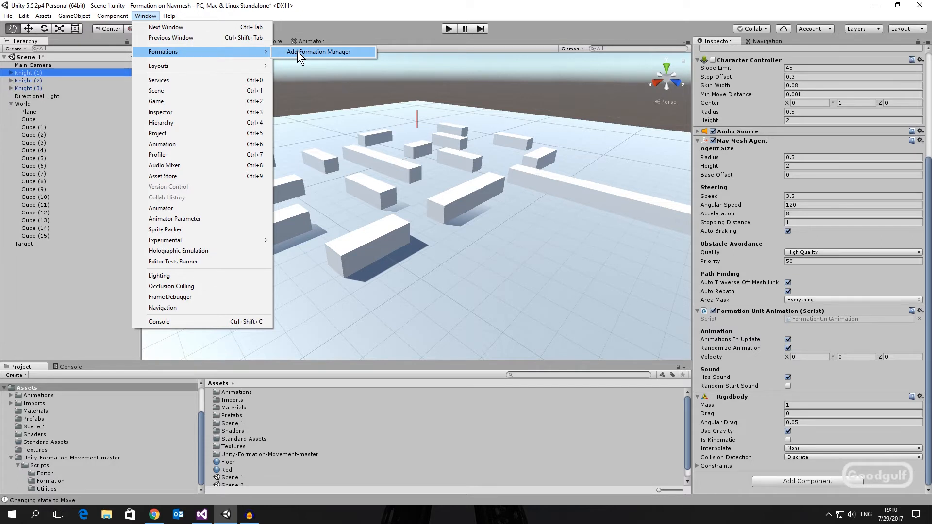
pyautogui.click(319, 52)
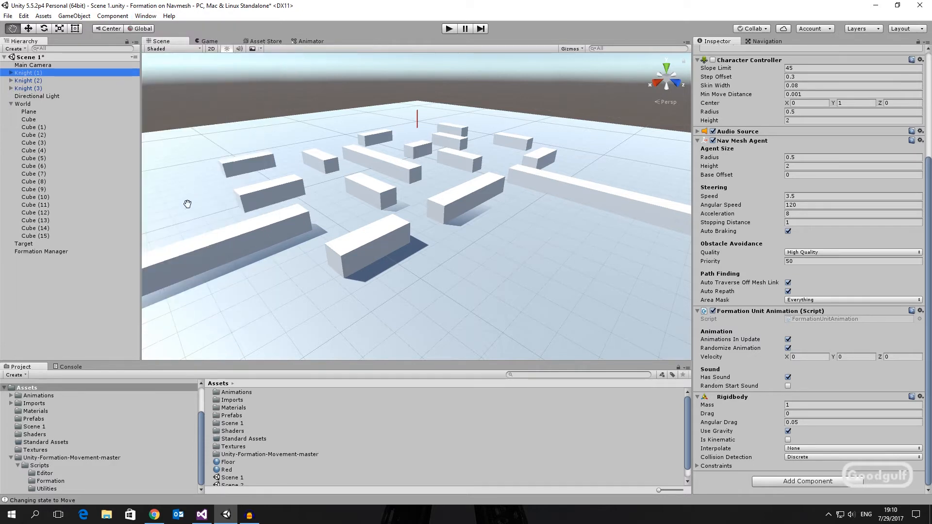
pyautogui.click(40, 252)
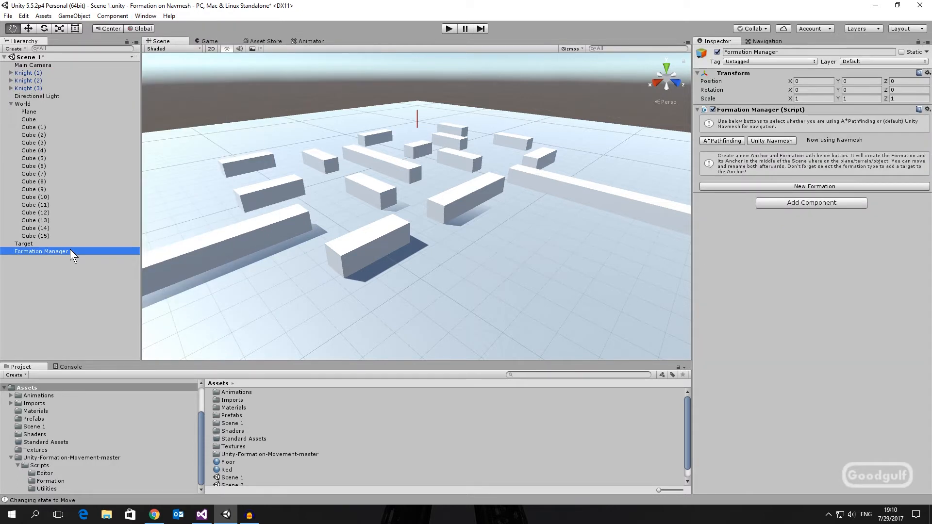
pyautogui.moveTo(843, 130)
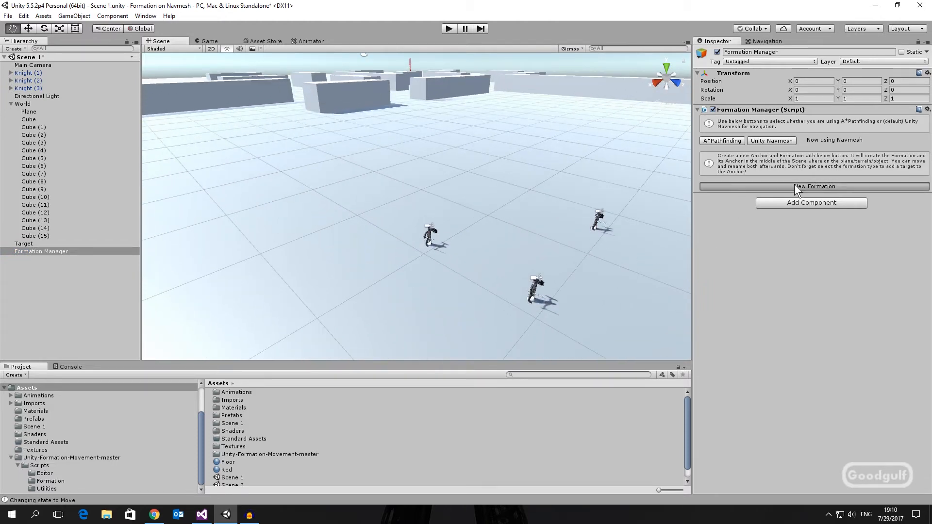
# Create a new anchor and formation, reviewing the anchor's Target heading and the formation grid.
pyautogui.click(814, 186)
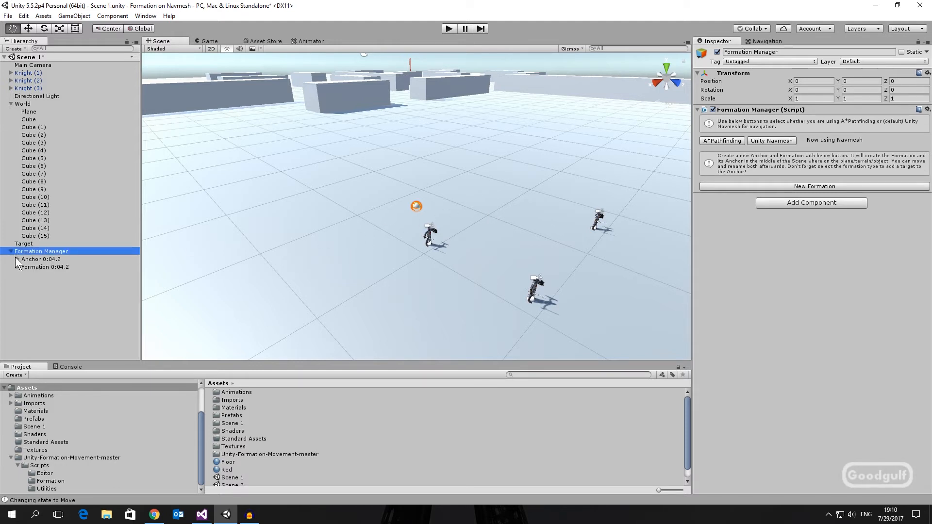
pyautogui.click(40, 259)
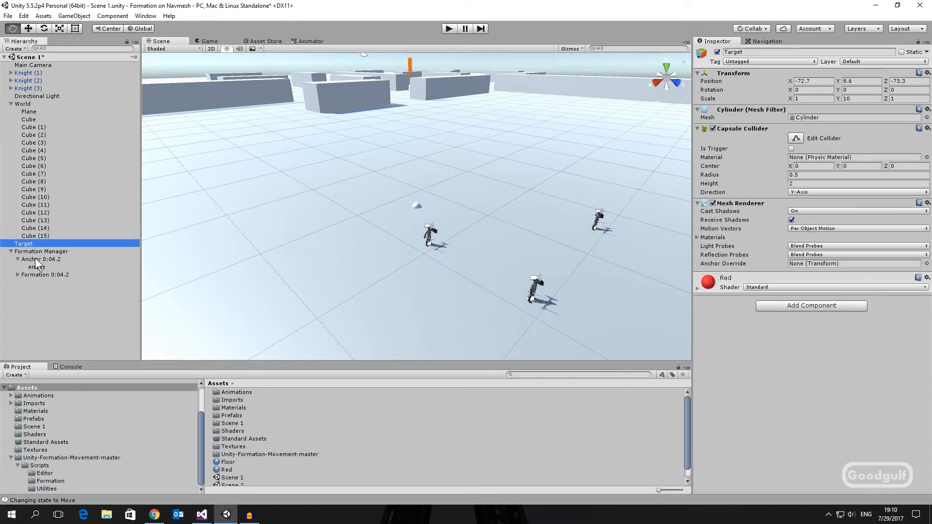
pyautogui.click(42, 260)
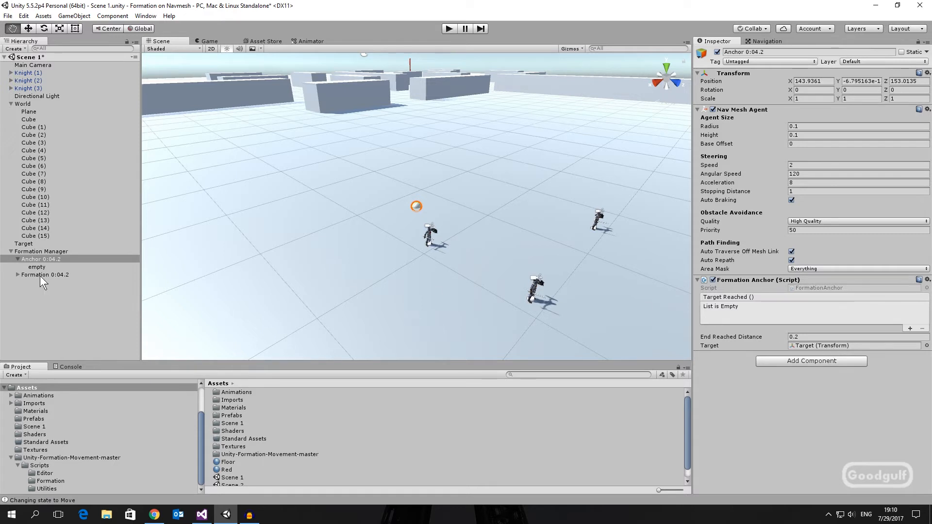
pyautogui.click(46, 274)
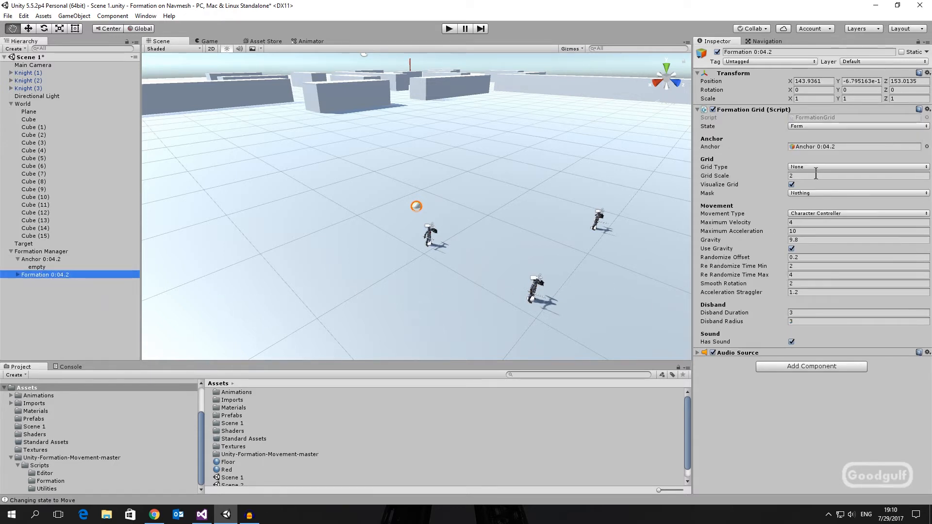
# Set Grid Type Wedge 9, Mask Terrain, Has Sound off, and begin a new empty GameObject.
pyautogui.click(857, 166)
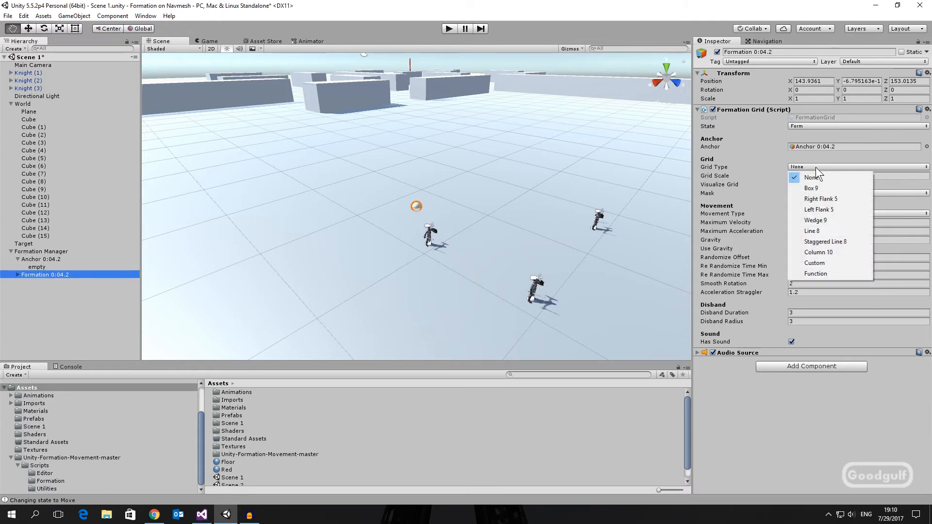
pyautogui.click(815, 220)
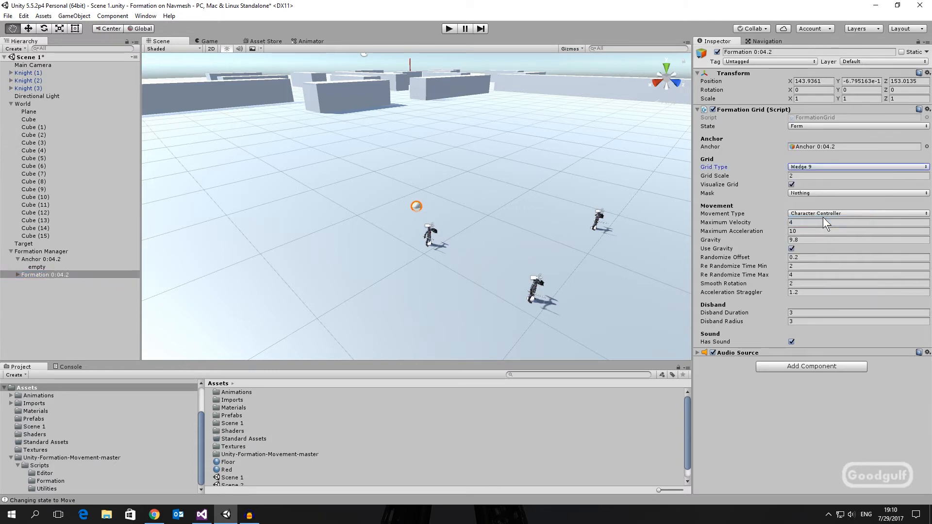
pyautogui.click(856, 192)
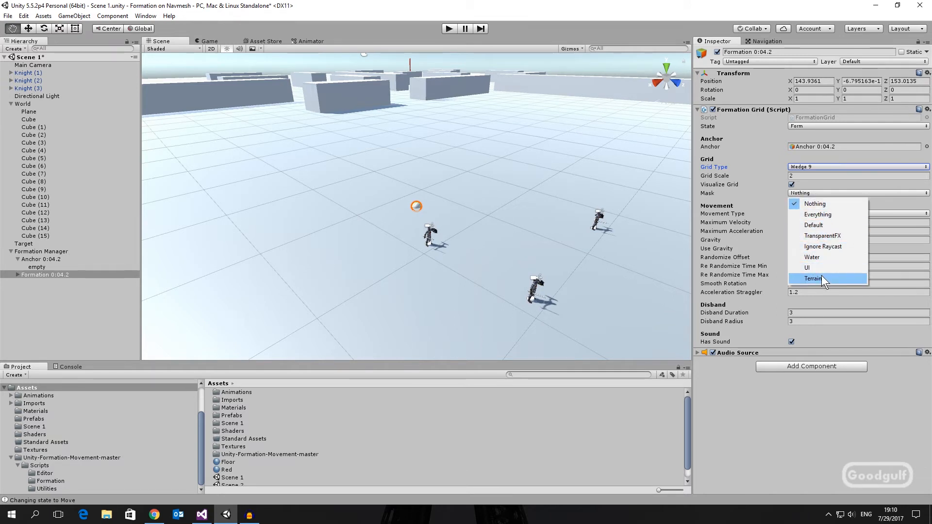
pyautogui.click(813, 279)
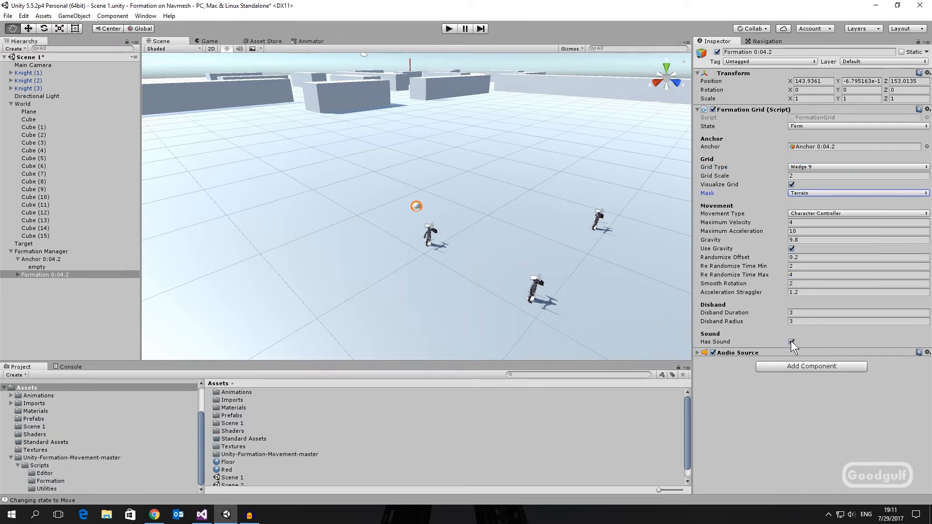
pyautogui.click(793, 342)
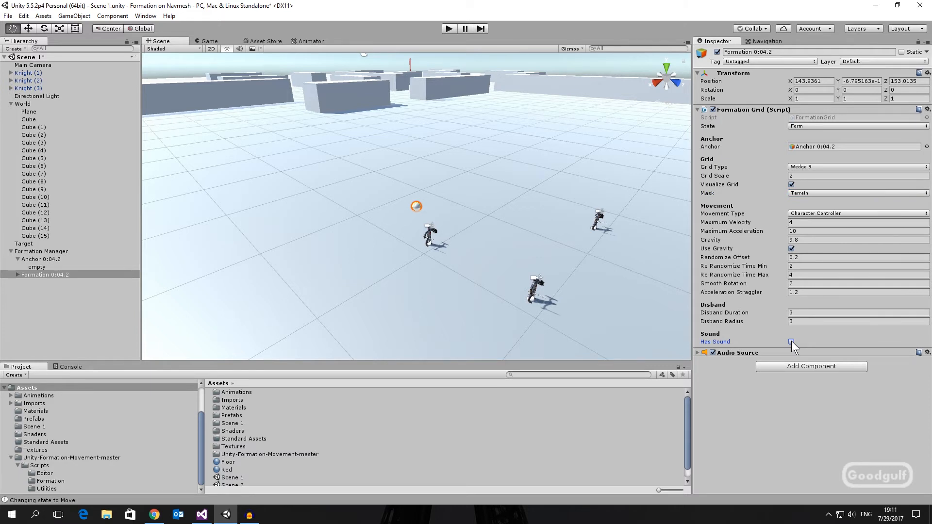
pyautogui.click(792, 341)
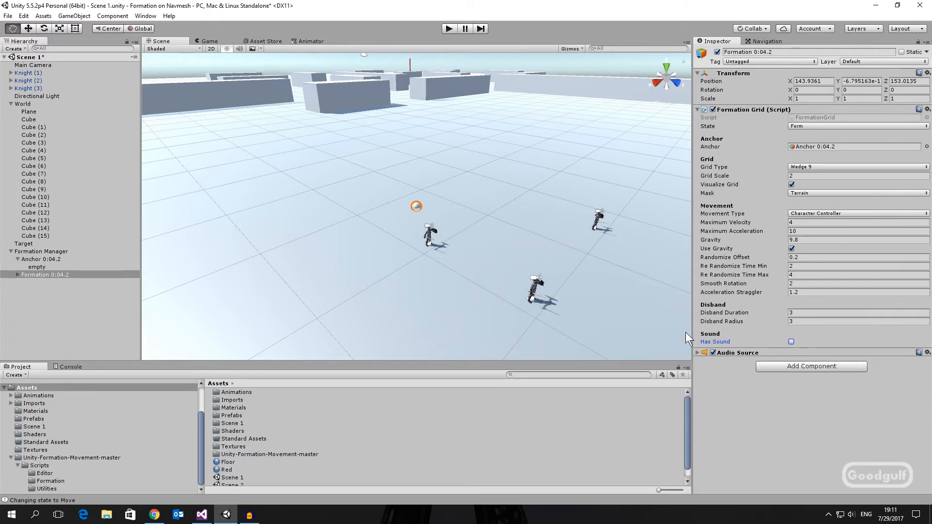
pyautogui.click(71, 309)
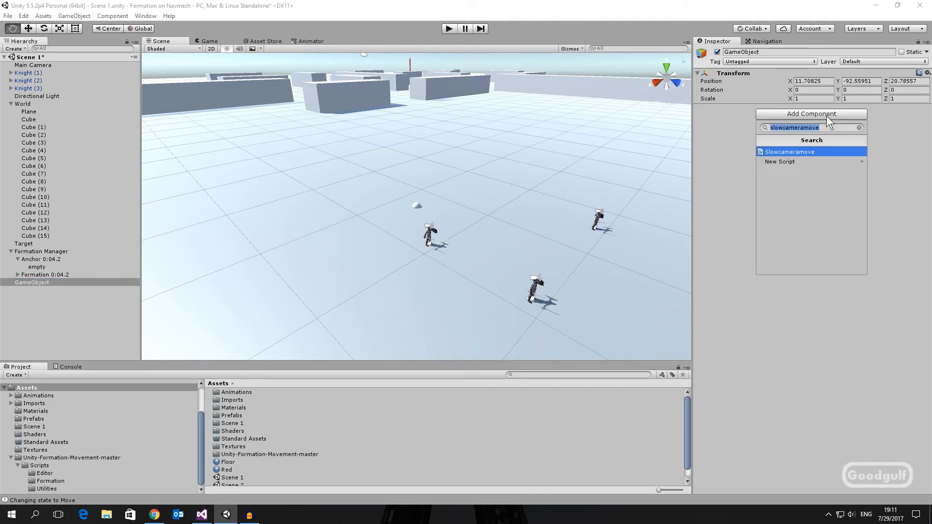
# Add the Formation Sample script (search 'forma') to the GameObject and return to Formation 0:04.2's grid.
pyautogui.write('forma')
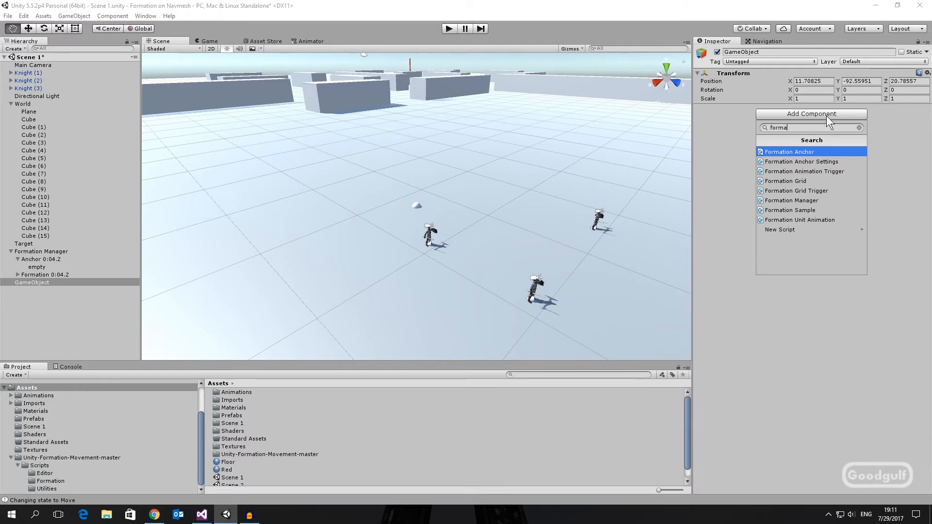
pyautogui.click(791, 210)
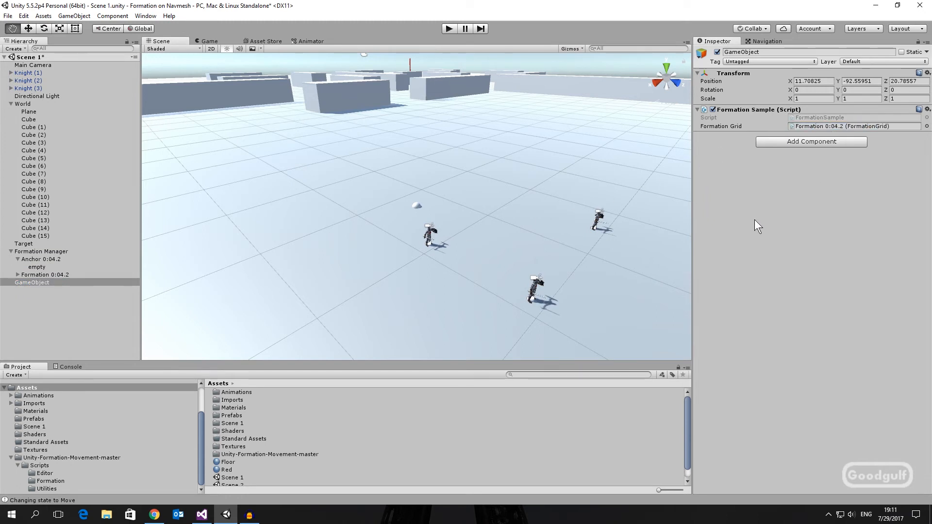
pyautogui.moveTo(750, 229)
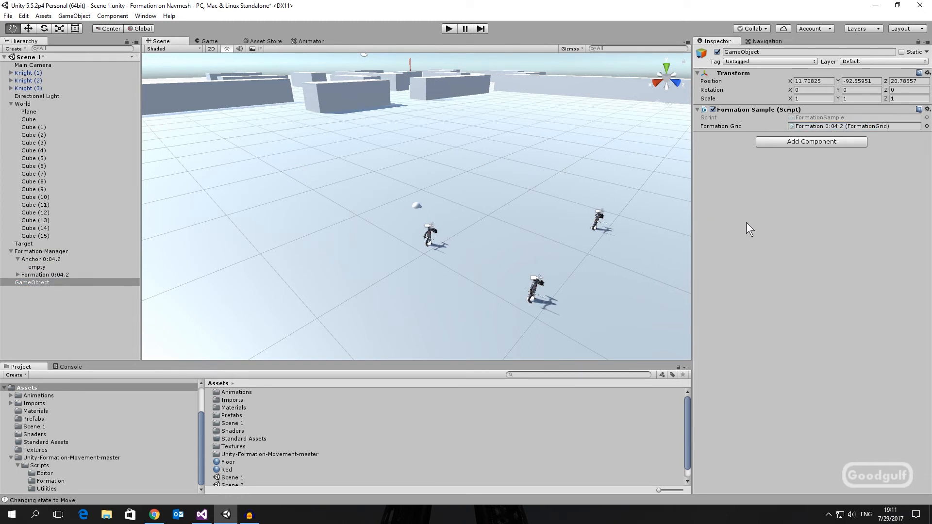
pyautogui.click(46, 275)
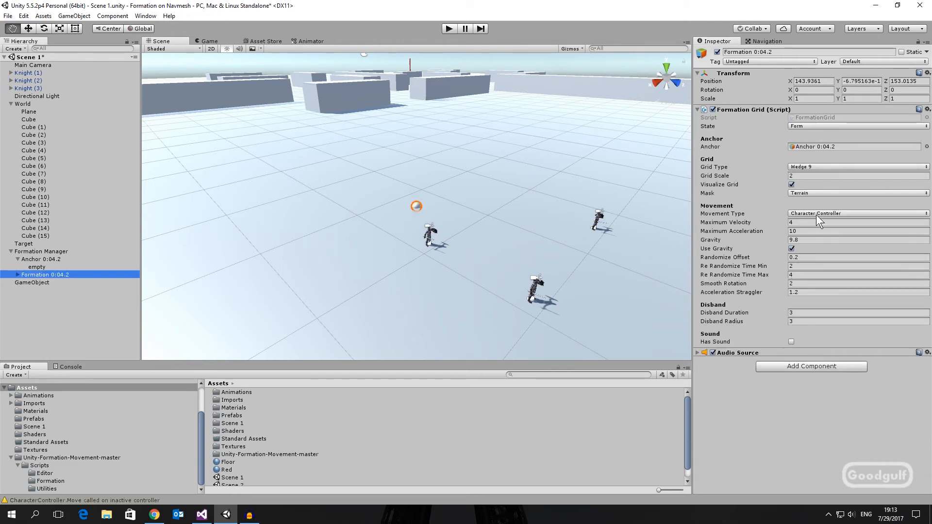
# Set Movement Type to Rigid Body and play the scene to see the Wedge 9 points.
pyautogui.click(857, 214)
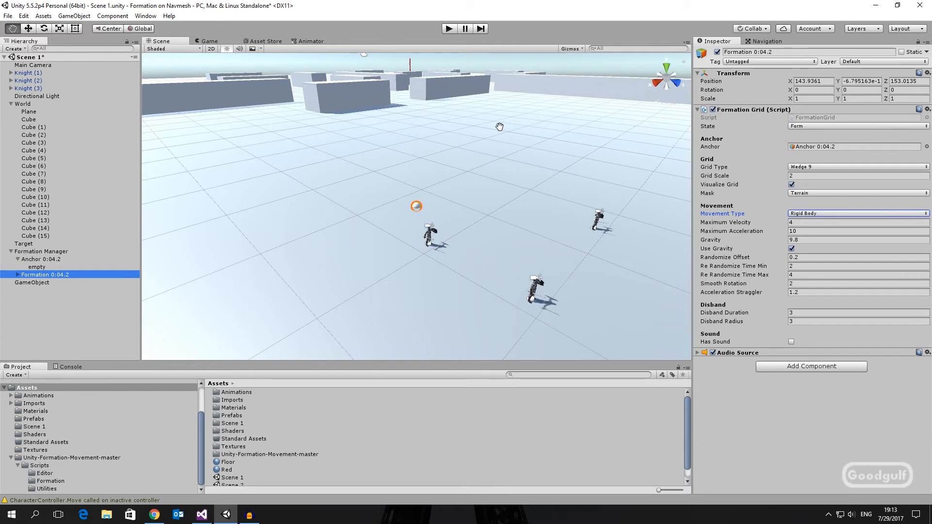
pyautogui.click(449, 28)
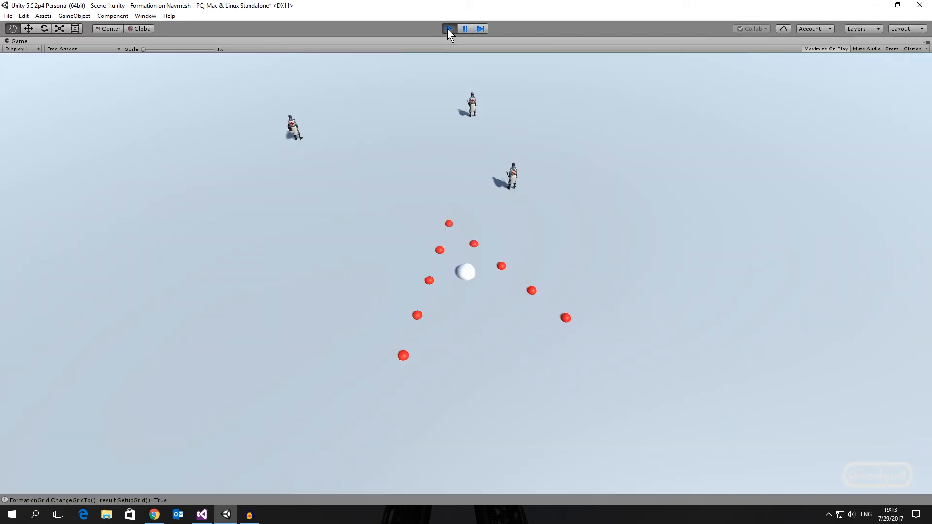